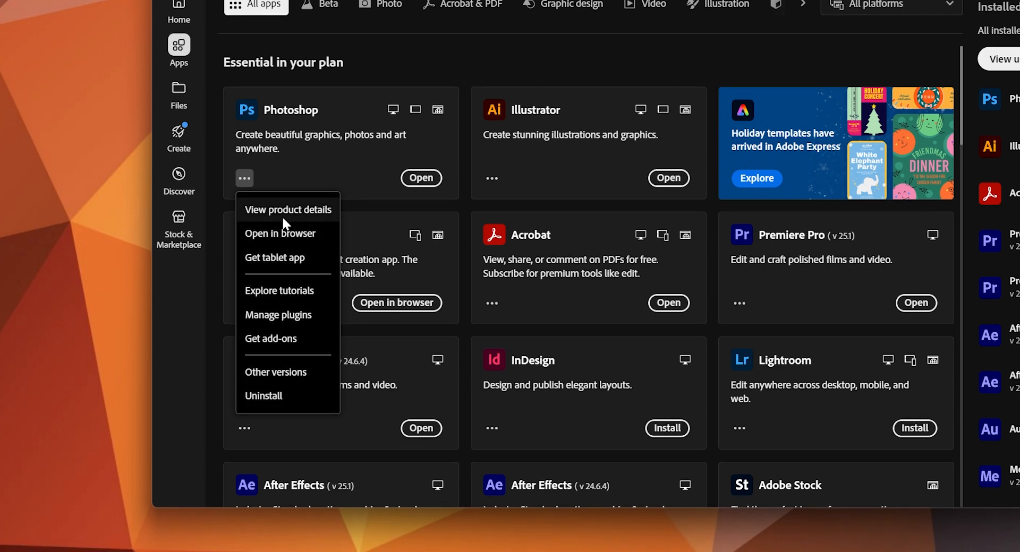
# Step: Open Photoshop's product details in Creative Cloud and launch Photoshop
pyautogui.click(287, 210)
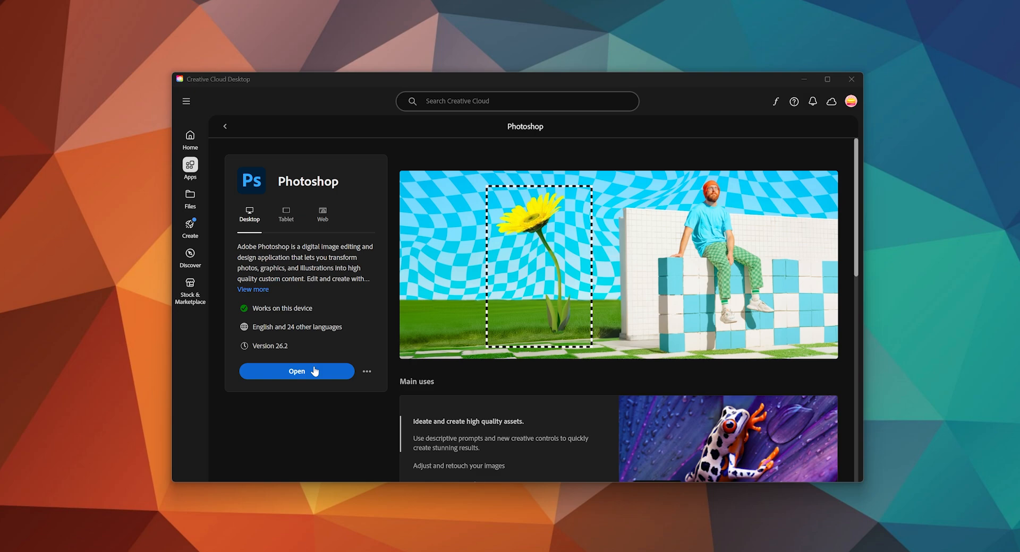
pyautogui.click(296, 371)
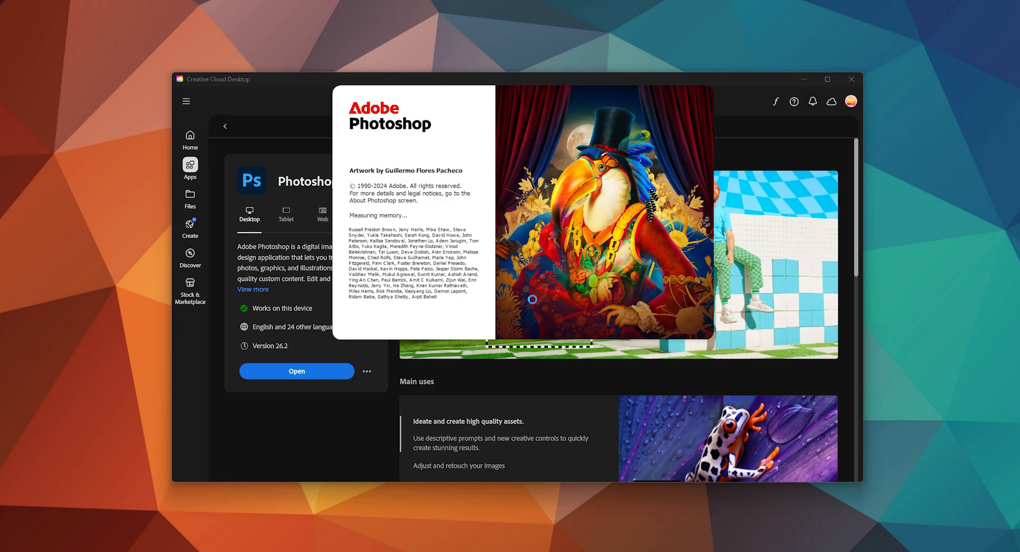
# Step: Enable the New AI Features and Settings Panel technology preview in Camera Raw preferences
pyautogui.click(297, 371)
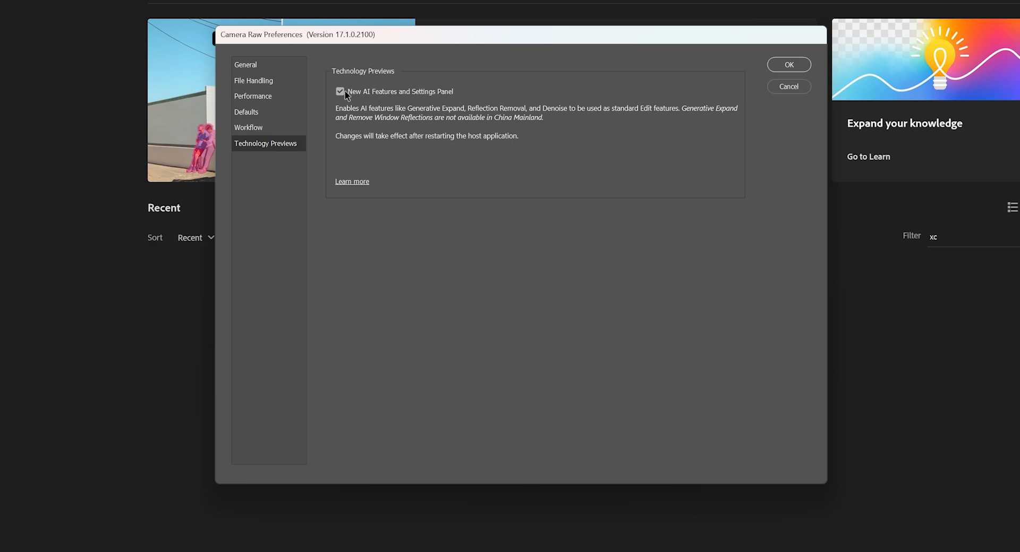
pyautogui.moveTo(442, 110)
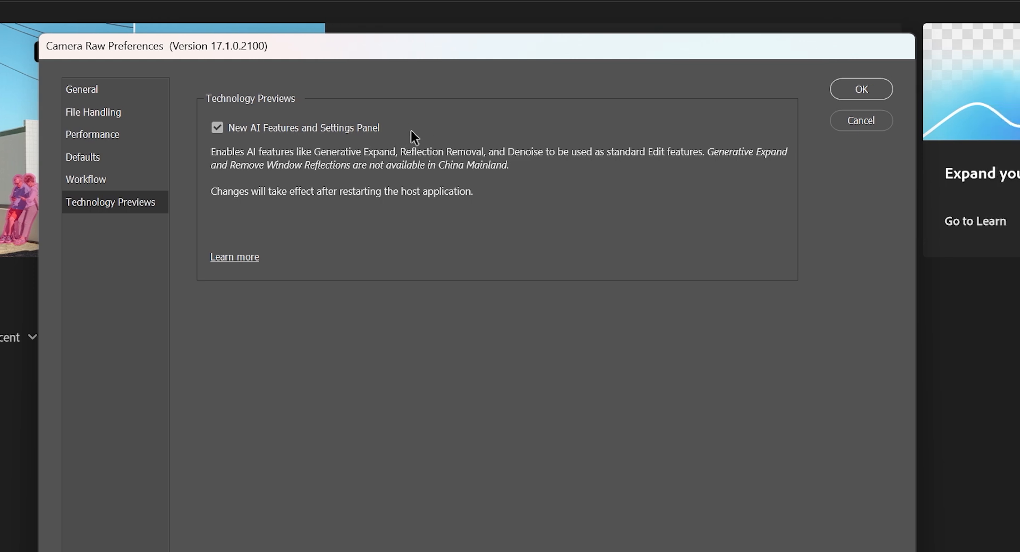
pyautogui.click(861, 89)
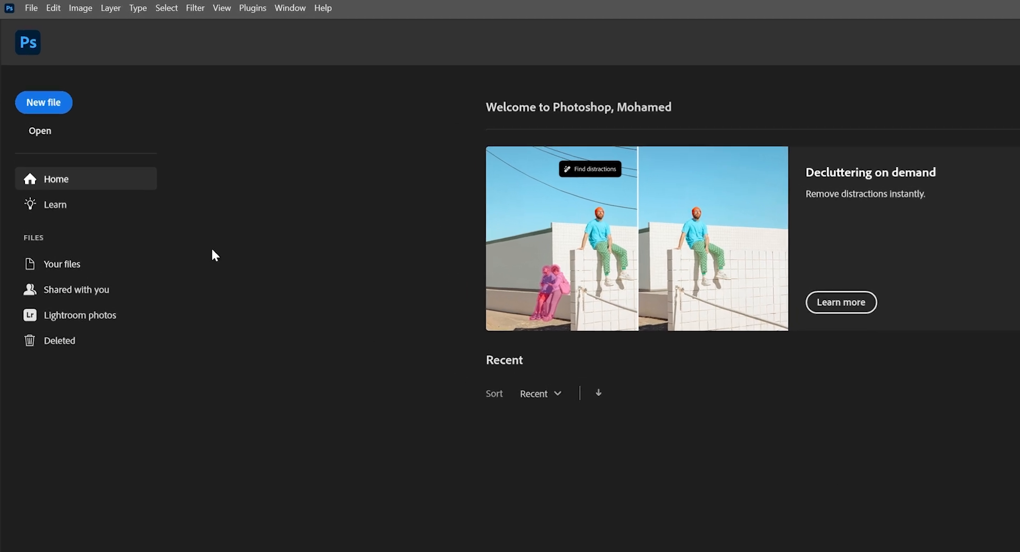
# Step: Open the JPEG photo of the nurse behind reflective glass
pyautogui.click(45, 8)
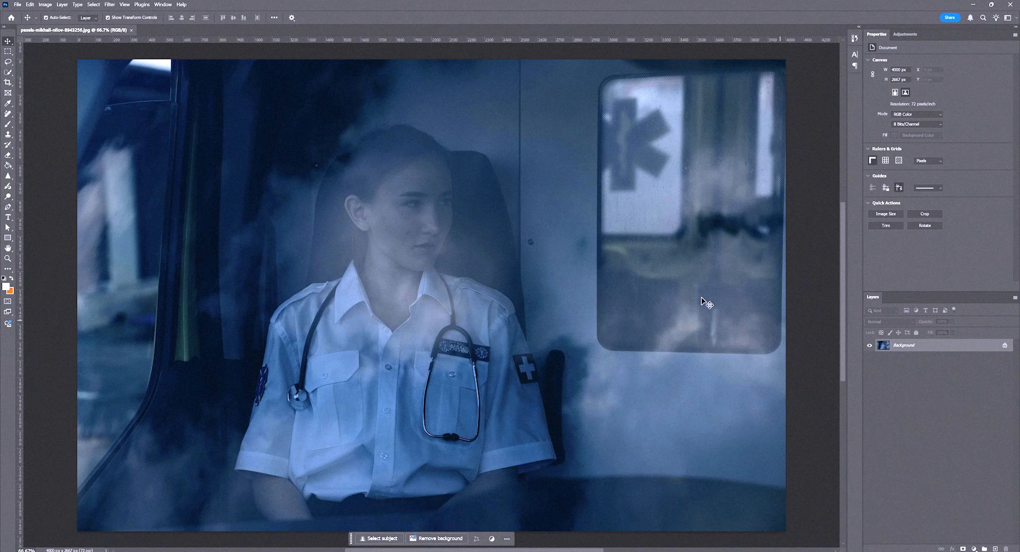
pyautogui.click(108, 5)
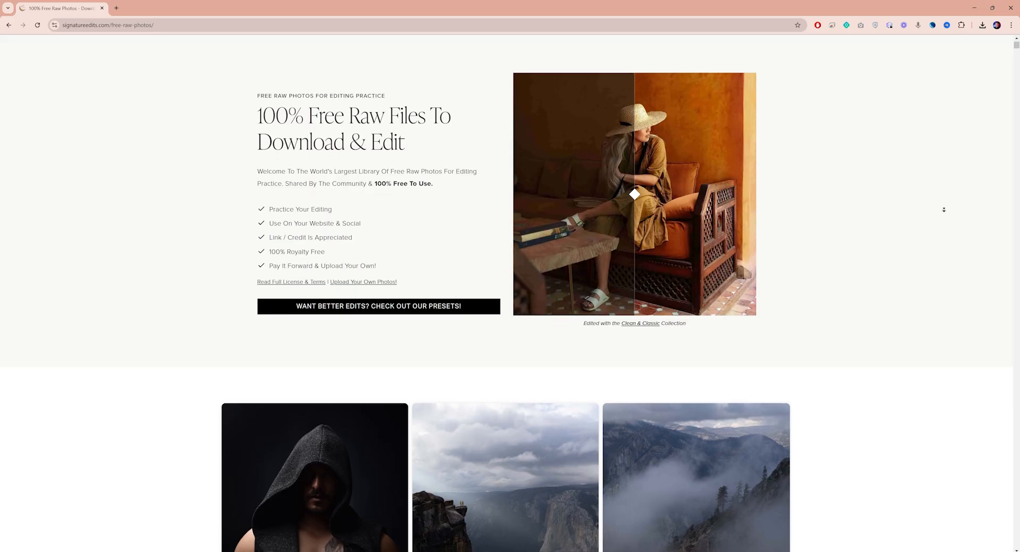
# Step: Scroll the Signature Edits free raw photos page down to the portrait shots
pyautogui.scroll(-3)
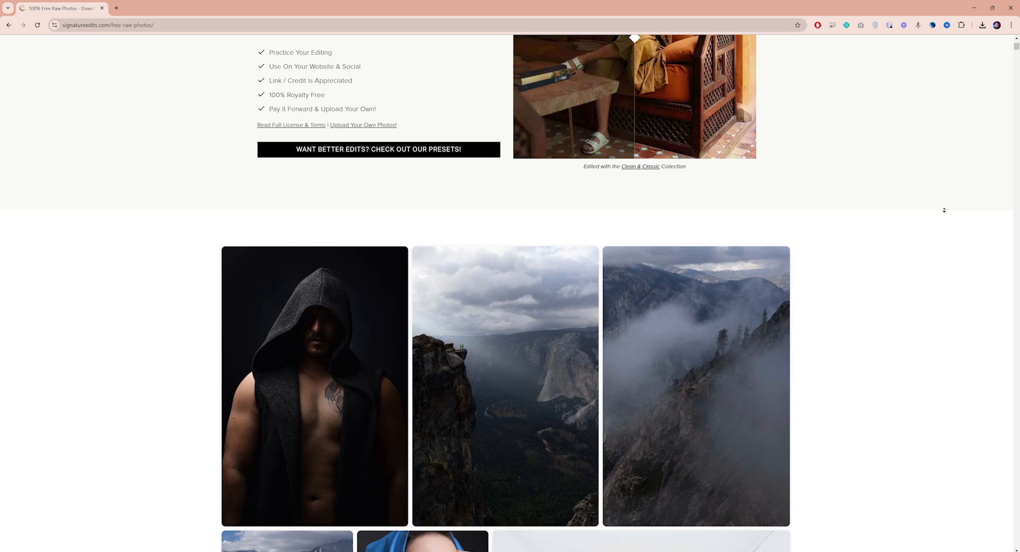
pyautogui.scroll(-3)
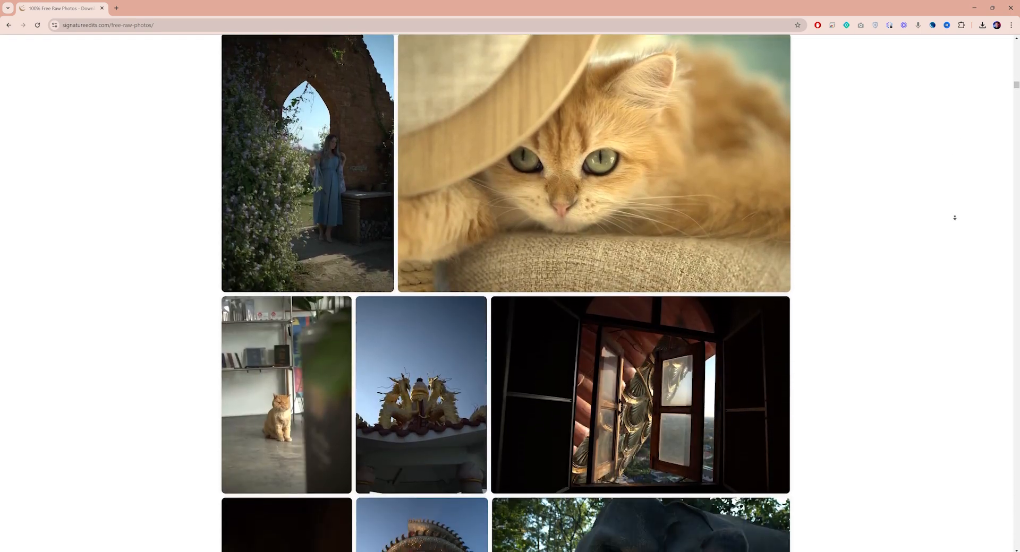
pyautogui.scroll(-3)
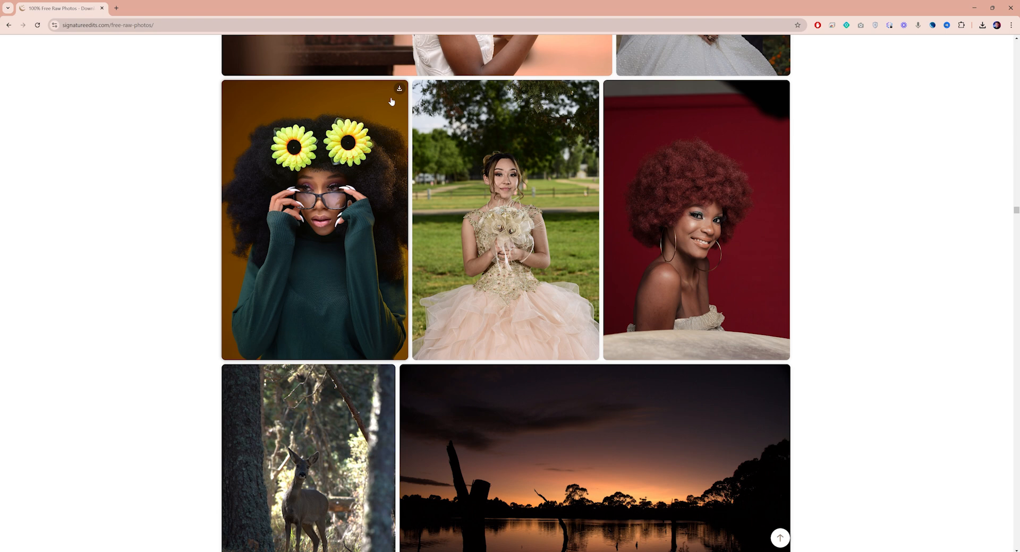
pyautogui.scroll(-3)
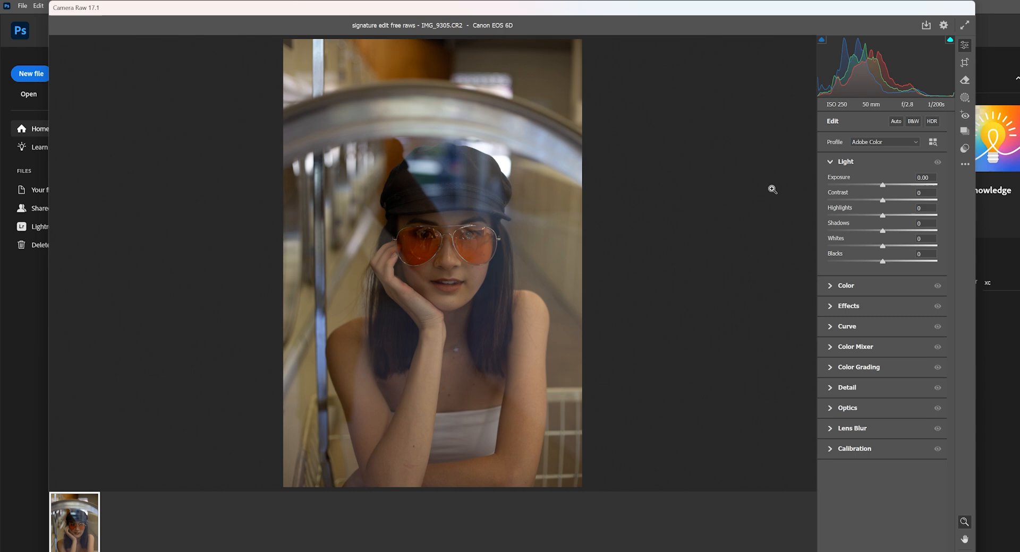
# Step: Show the Remove panel, where Reflections is greyed out for the JPEG
pyautogui.click(964, 81)
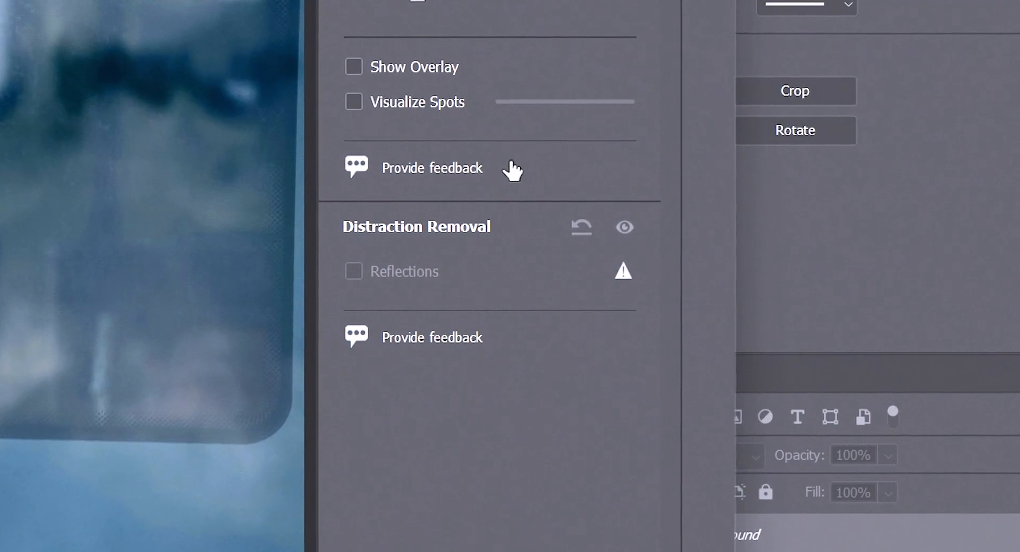
pyautogui.moveTo(609, 271)
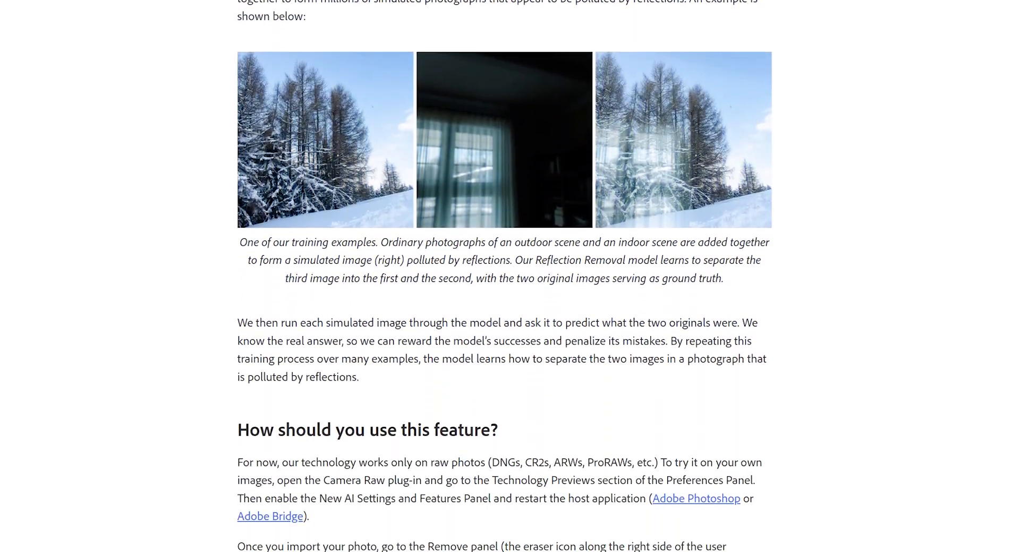
# Step: Scroll the Adobe blog to the section listing DNG, CR2, ARW and ProRAW support
pyautogui.scroll(-3)
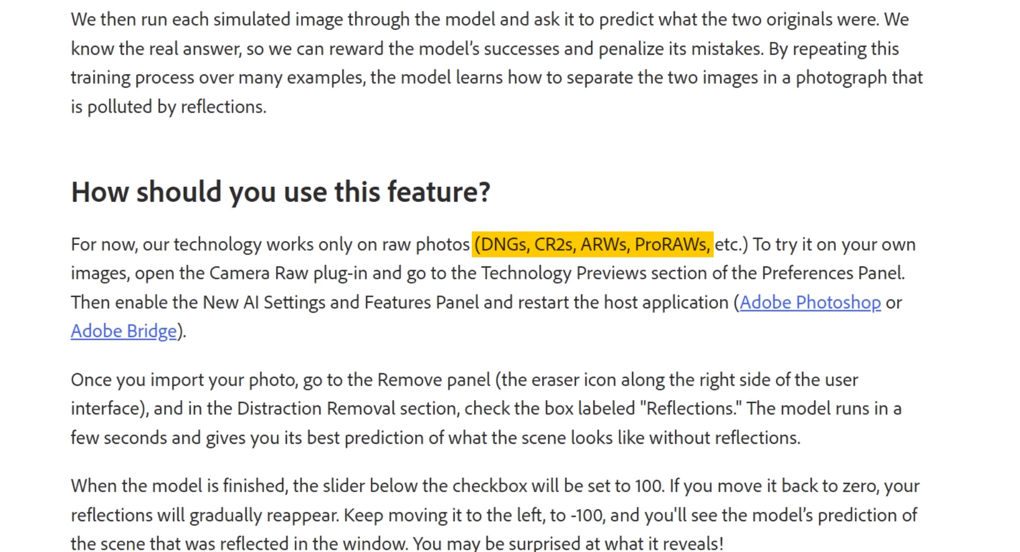
pyautogui.scroll(-3)
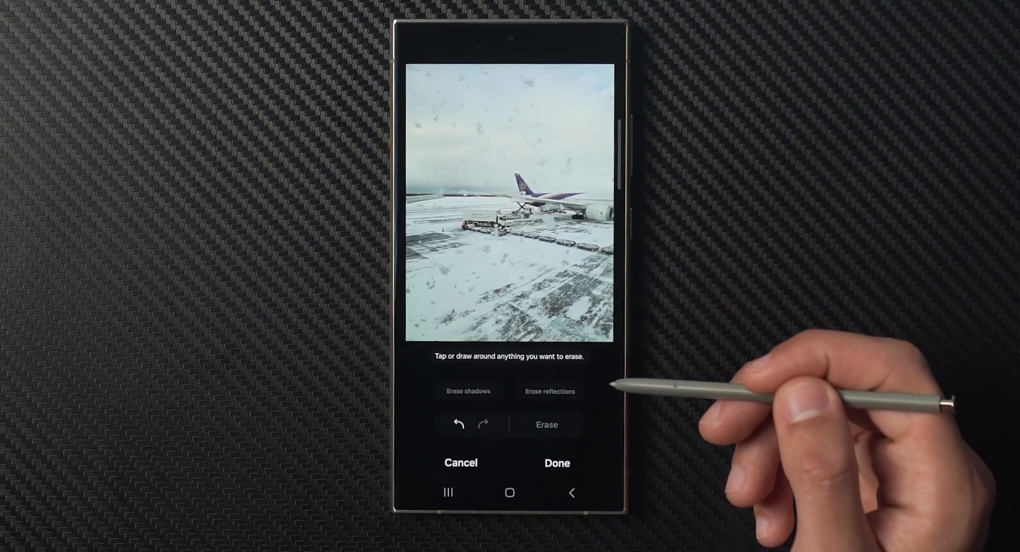
# Step: Show the Samsung gallery object eraser offering Erase reflections on the snowy airport photo
pyautogui.click(550, 391)
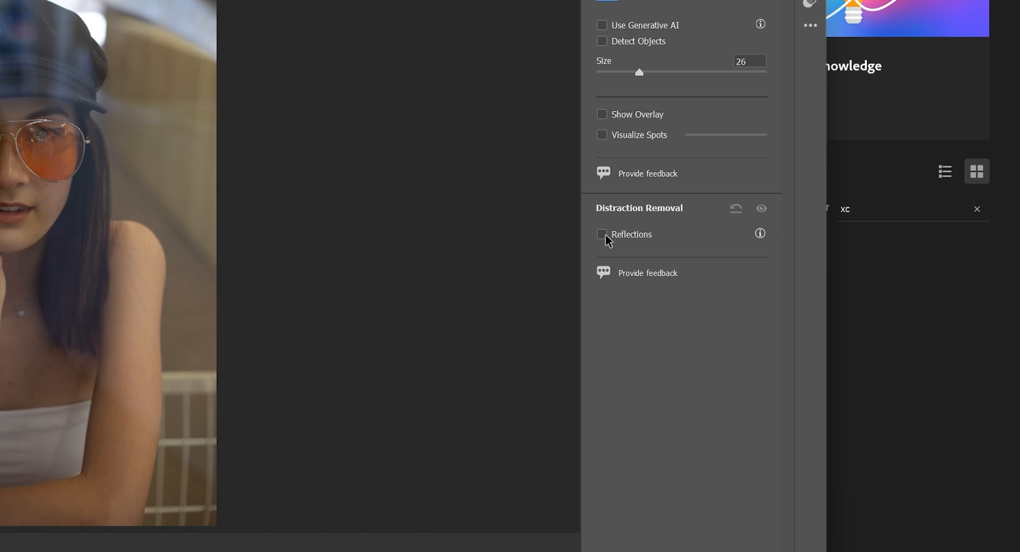
# Step: Check Reflections under Distraction Removal and let the portrait's window reflections process away
pyautogui.click(602, 234)
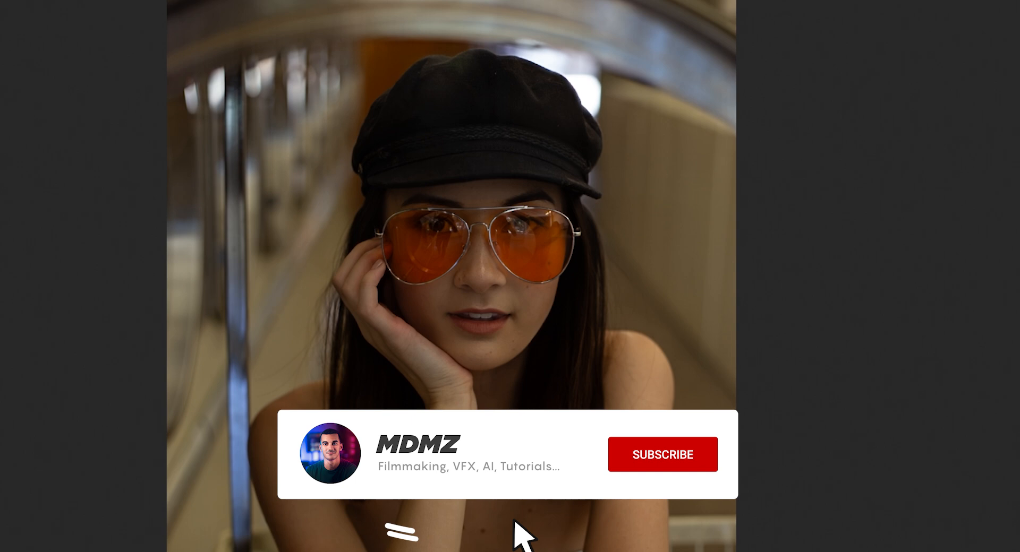
pyautogui.click(663, 454)
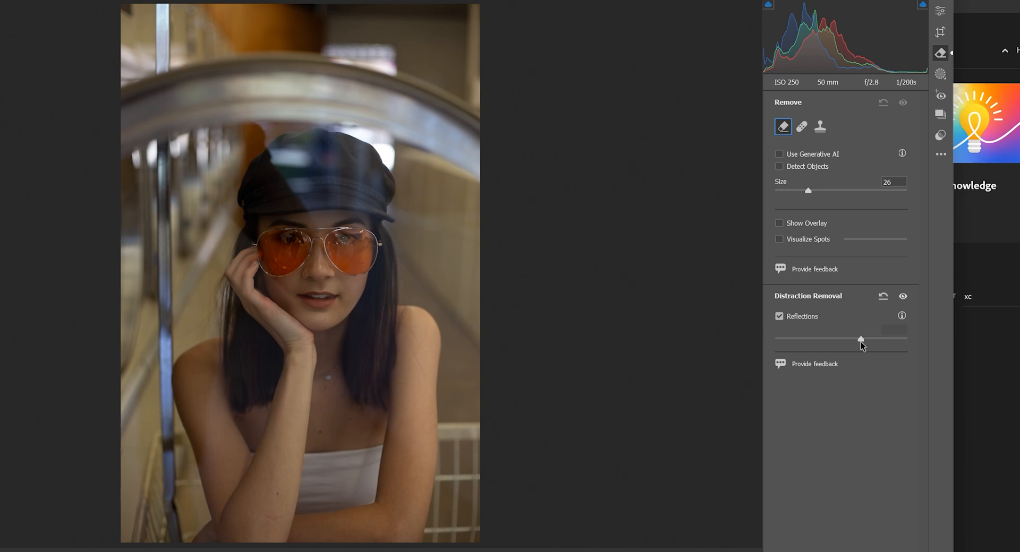
# Step: Compare Reflections removal at 0, then 44, then a higher strength
pyautogui.moveTo(860, 339); pyautogui.dragTo(840, 340)
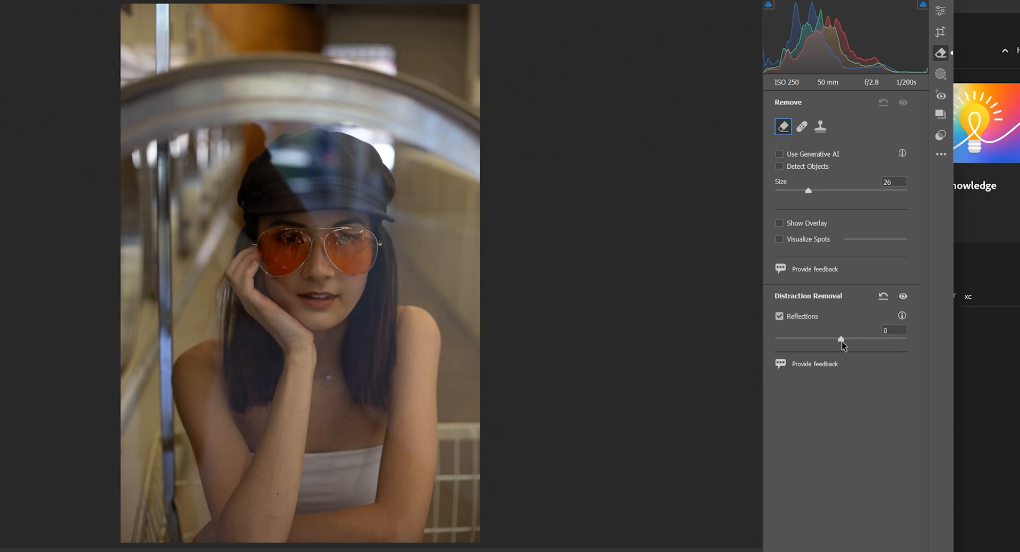
pyautogui.moveTo(839, 340); pyautogui.dragTo(870, 339)
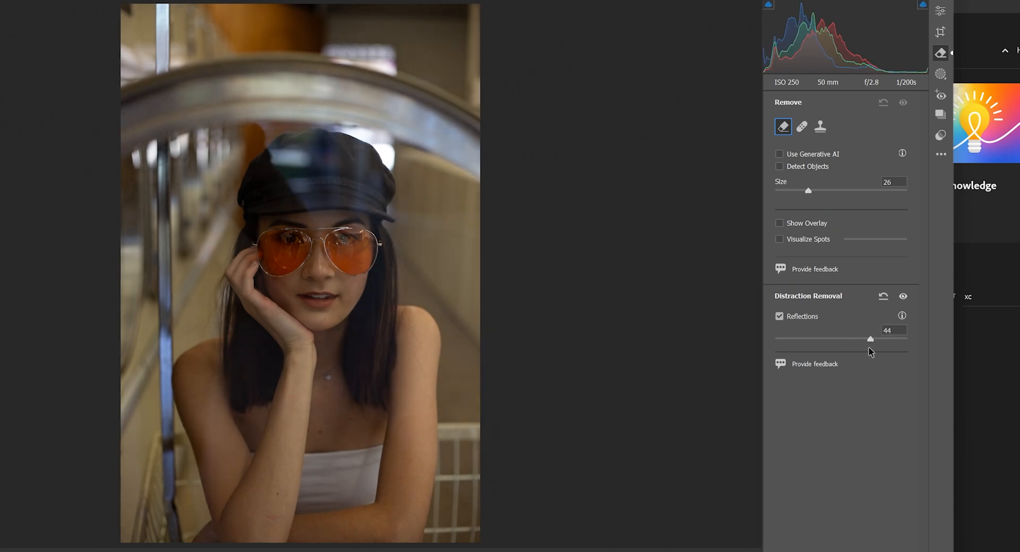
pyautogui.moveTo(869, 339); pyautogui.dragTo(774, 339)
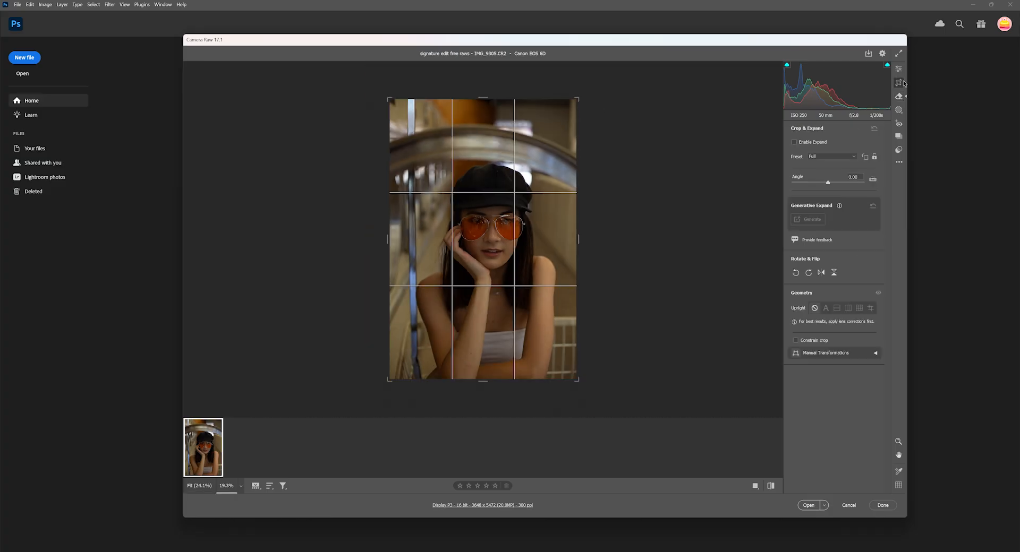
# Step: Return to the Edit panel and open the reflection-free portrait in Photoshop
pyautogui.click(899, 69)
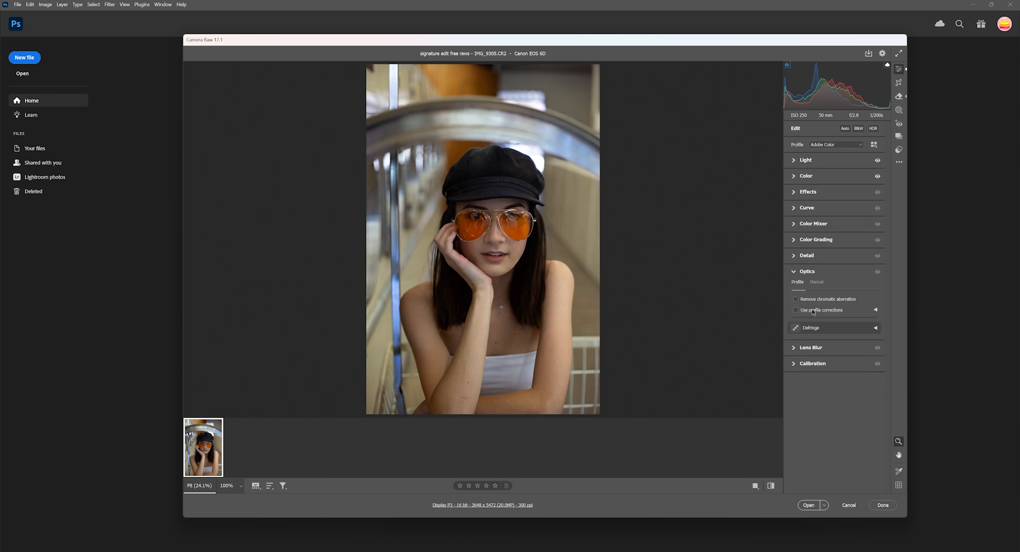
pyautogui.click(849, 506)
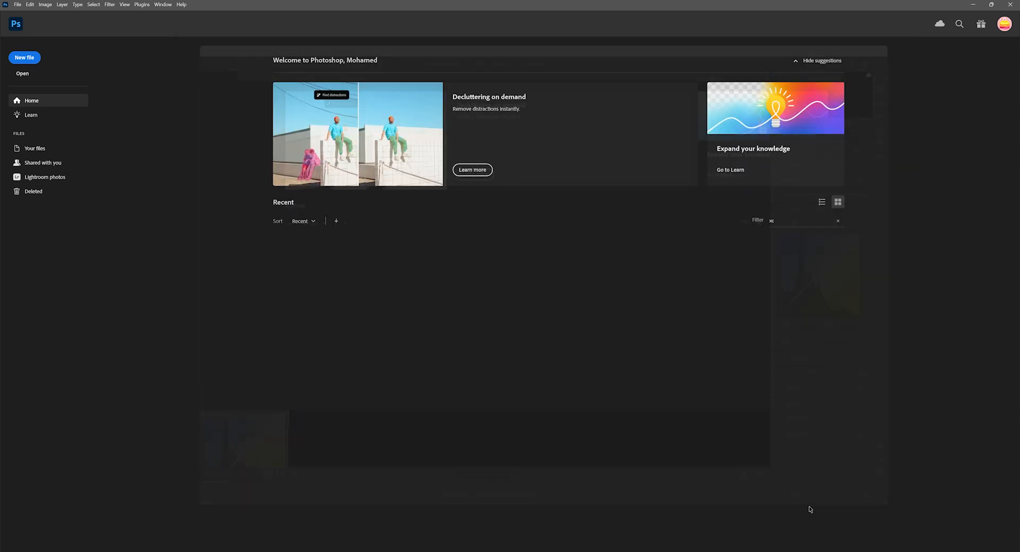